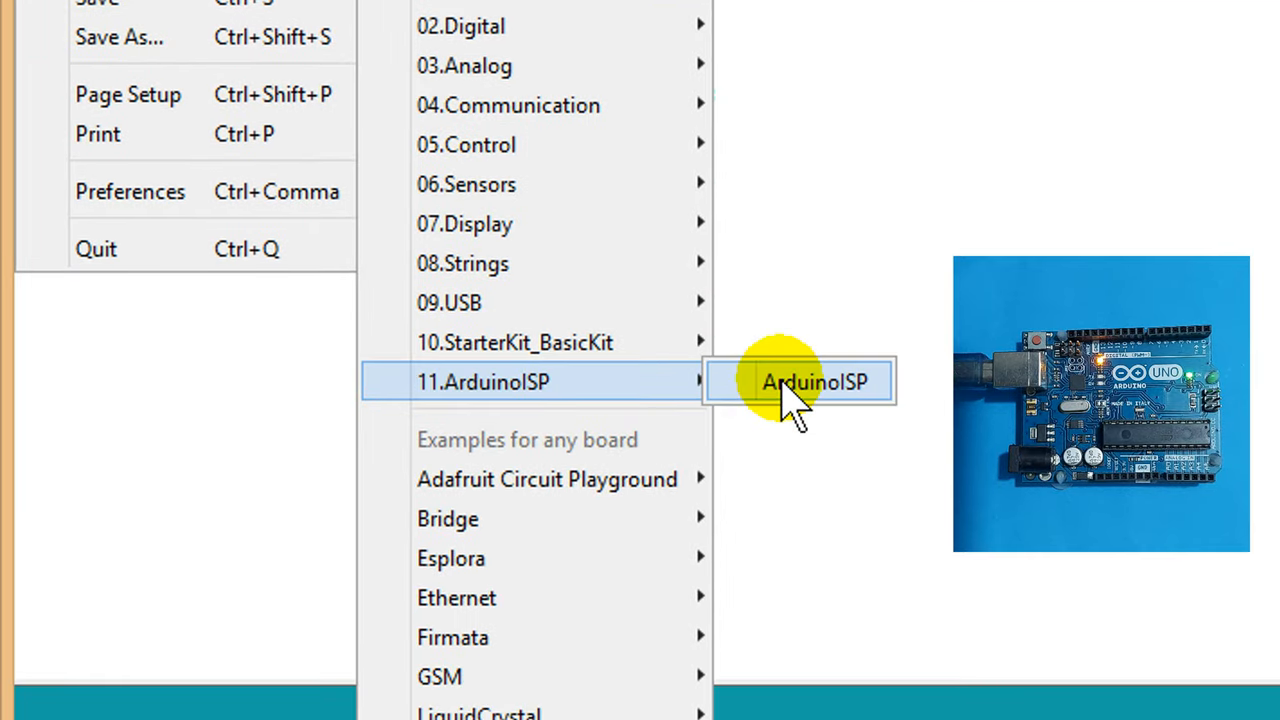
# Step: Load the ArduinoISP example sketch and compile it for the Uno
pyautogui.click(812, 382)
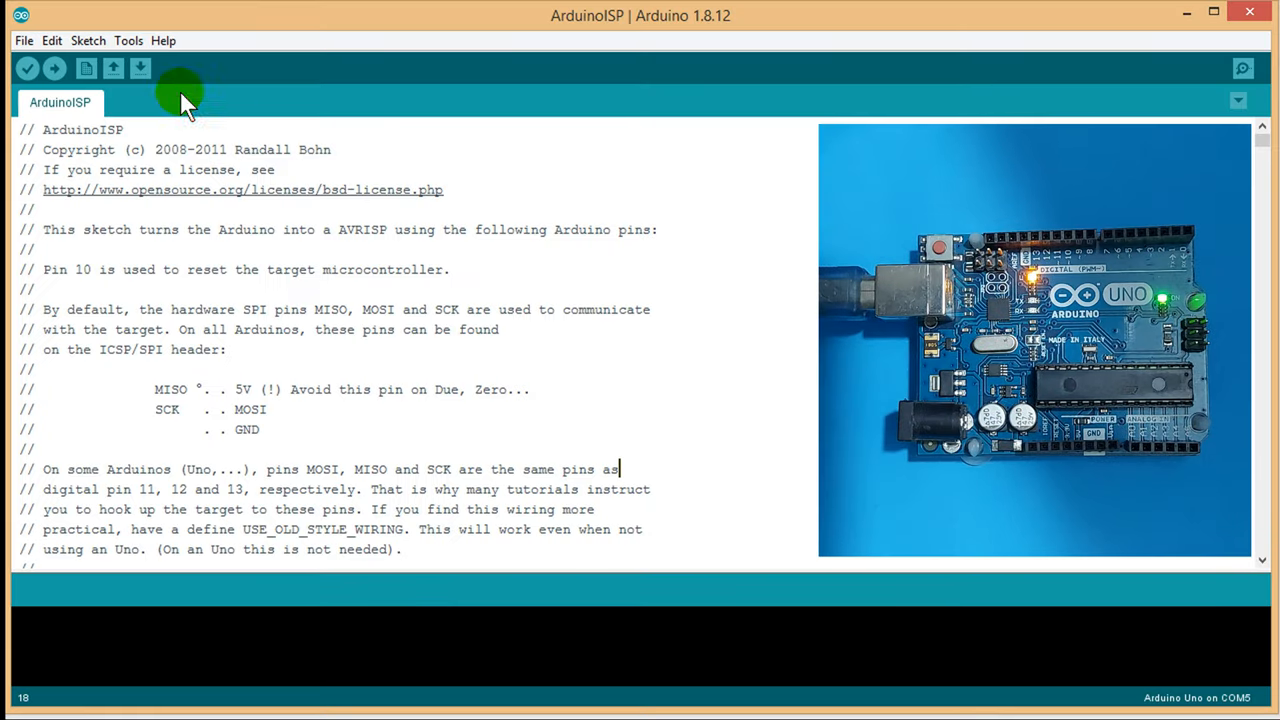
pyautogui.click(128, 40)
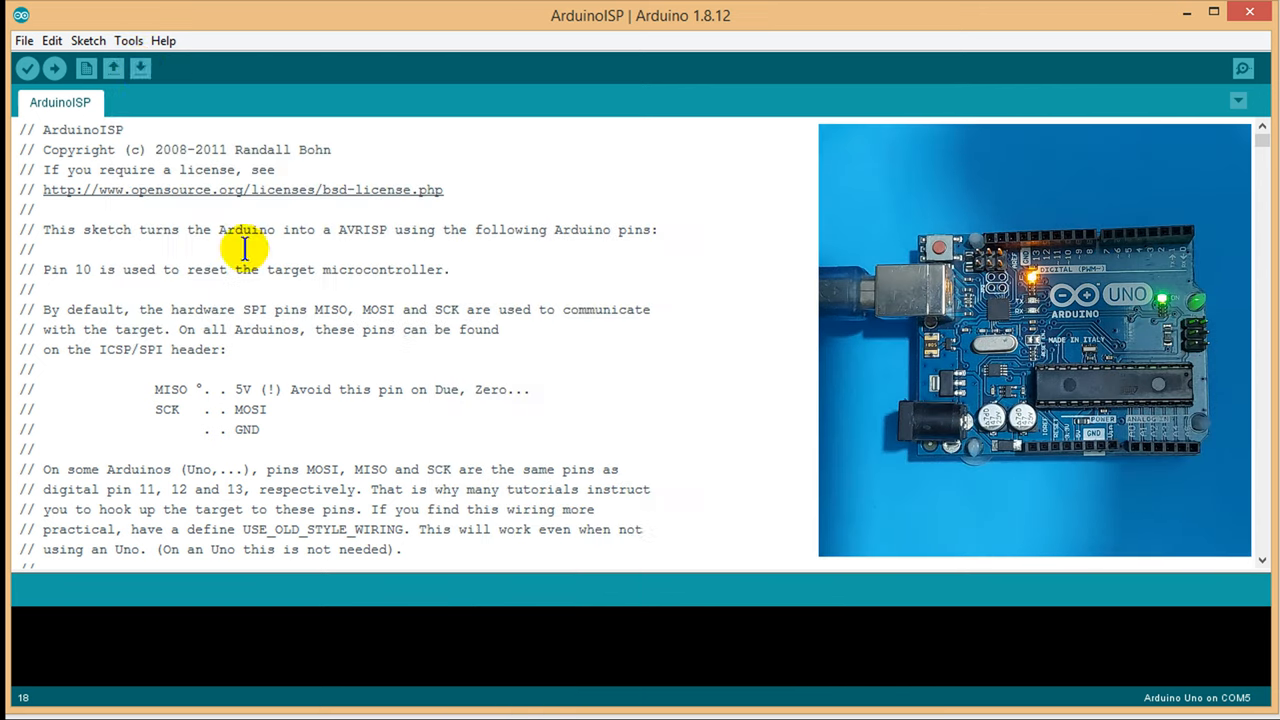
pyautogui.click(128, 40)
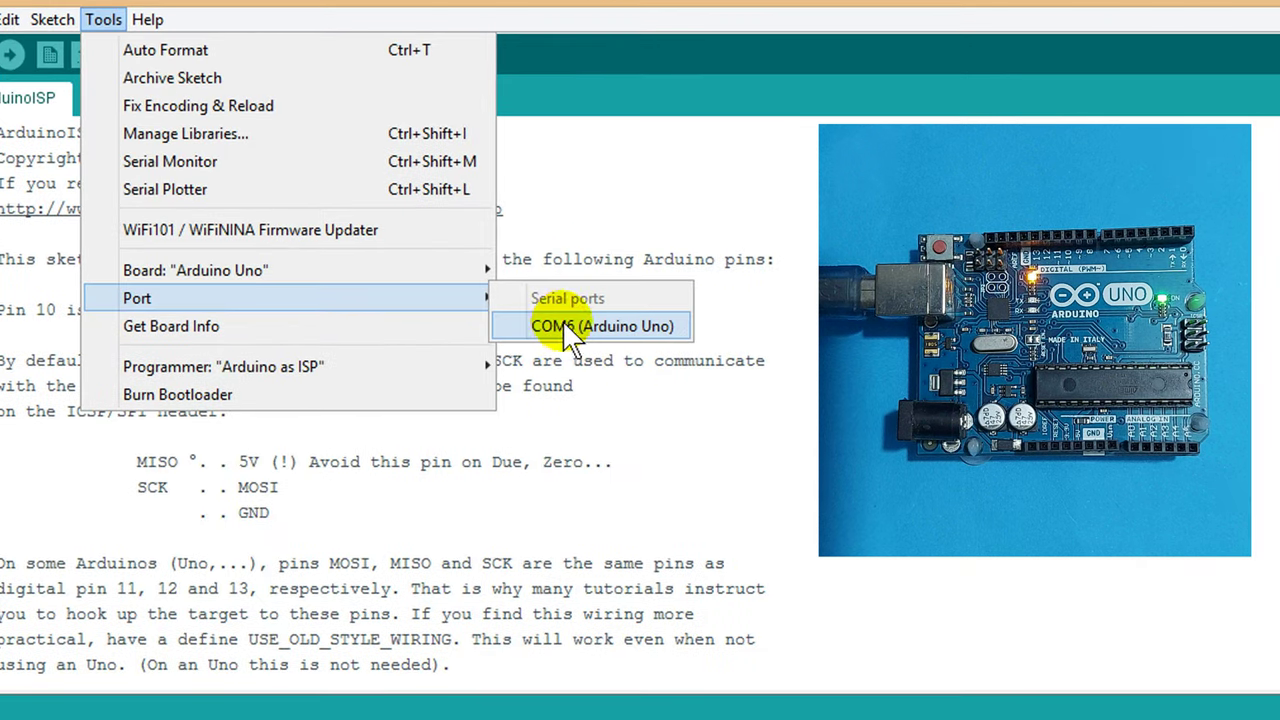
# Step: Select COM6 (Arduino Uno) as the port for the ISP programmer
pyautogui.click(604, 326)
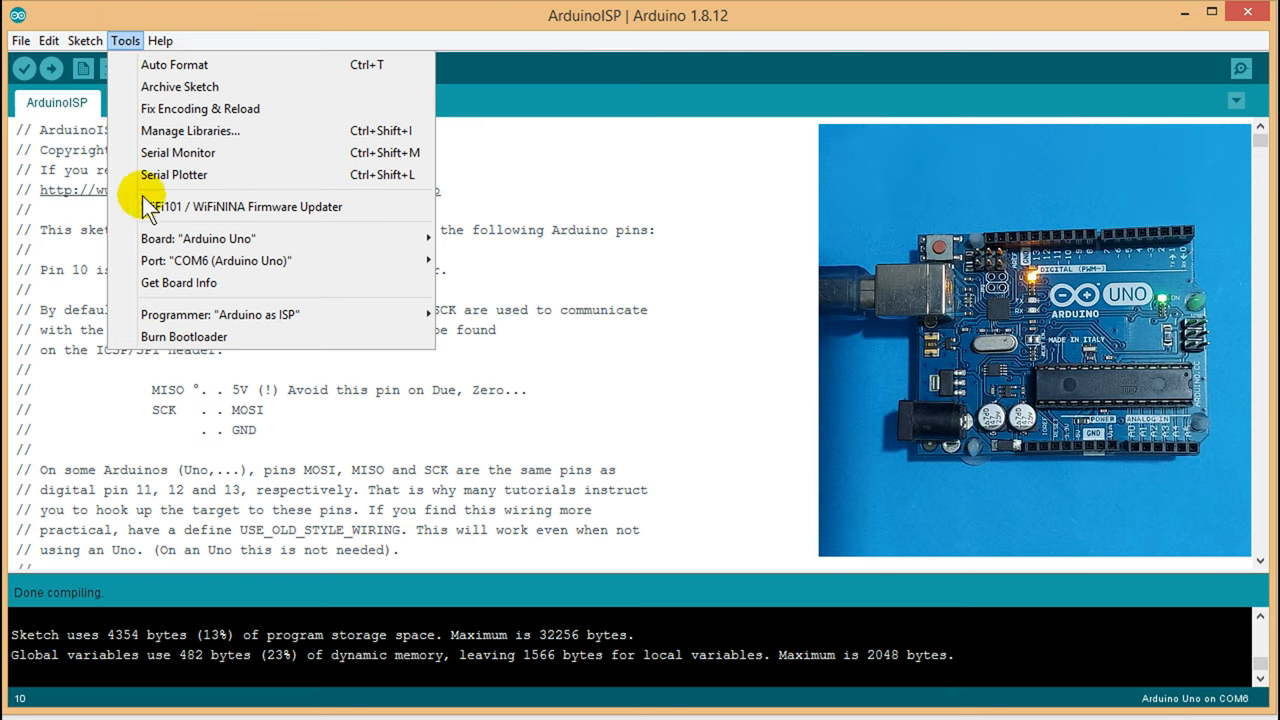
pyautogui.click(220, 314)
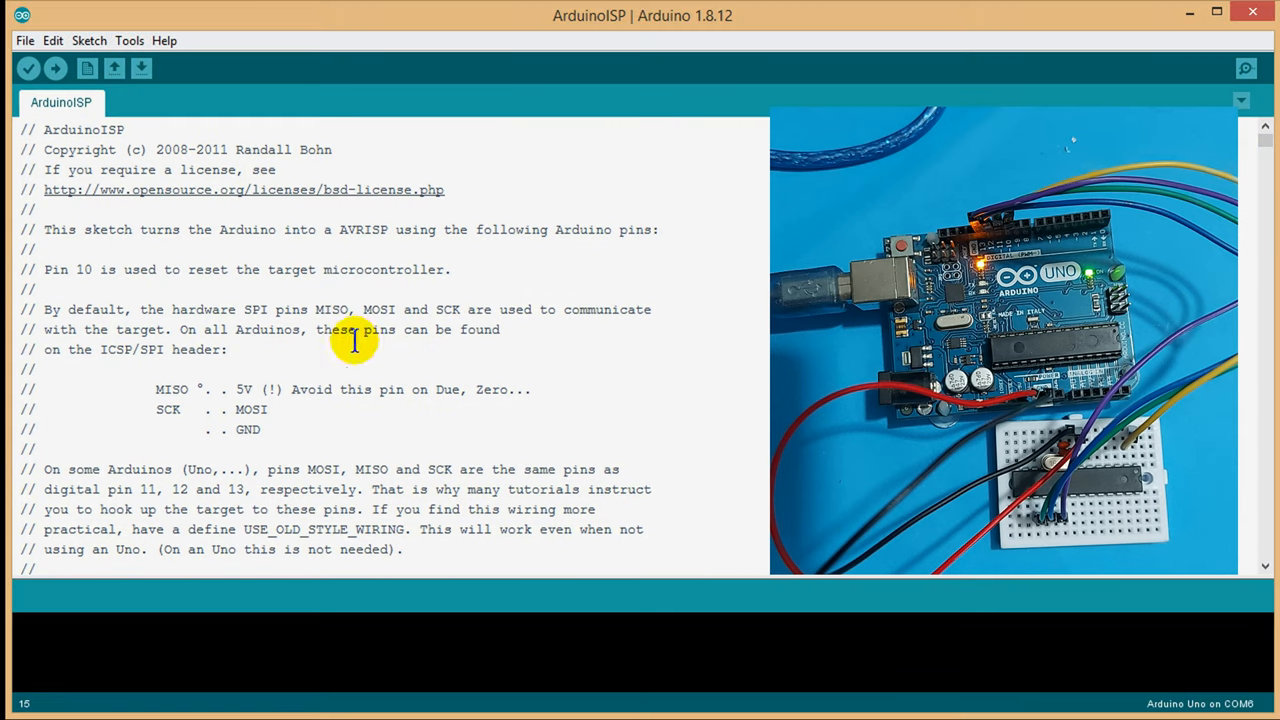
# Step: Add the MiniCore package JSON URL to Additional Boards Manager URLs in Preferences
pyautogui.click(128, 40)
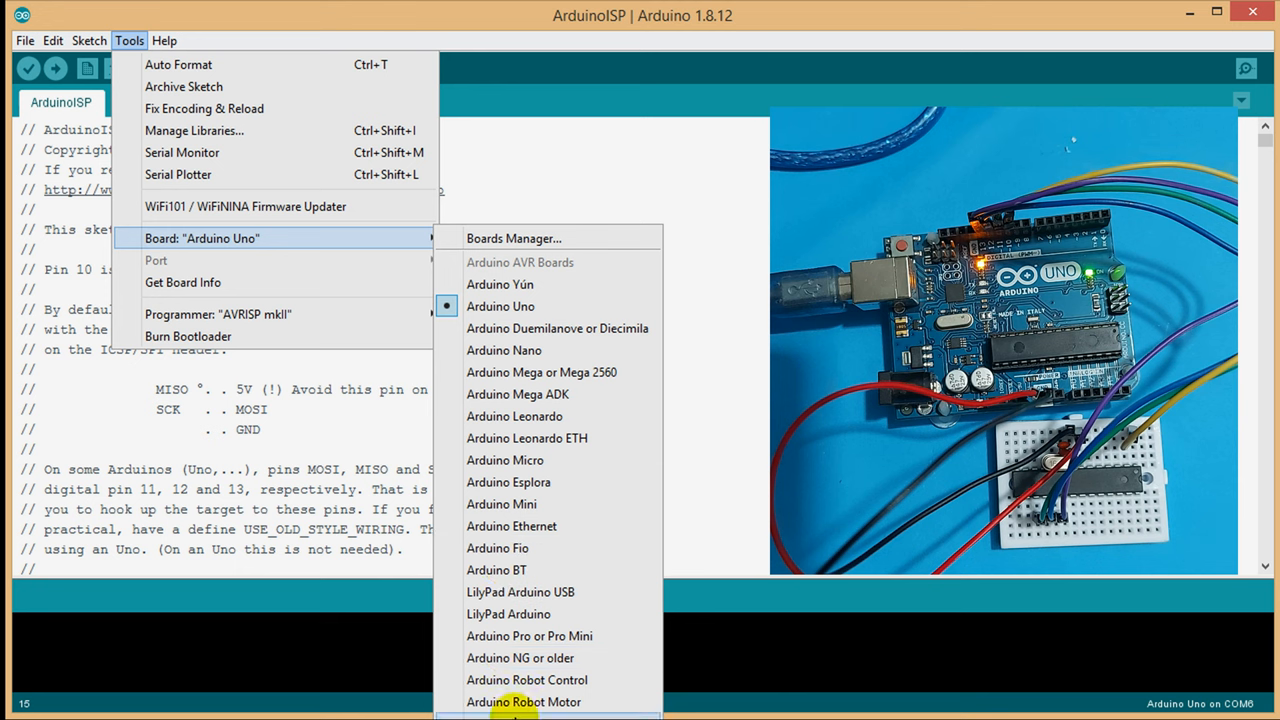
pyautogui.moveTo(510, 394)
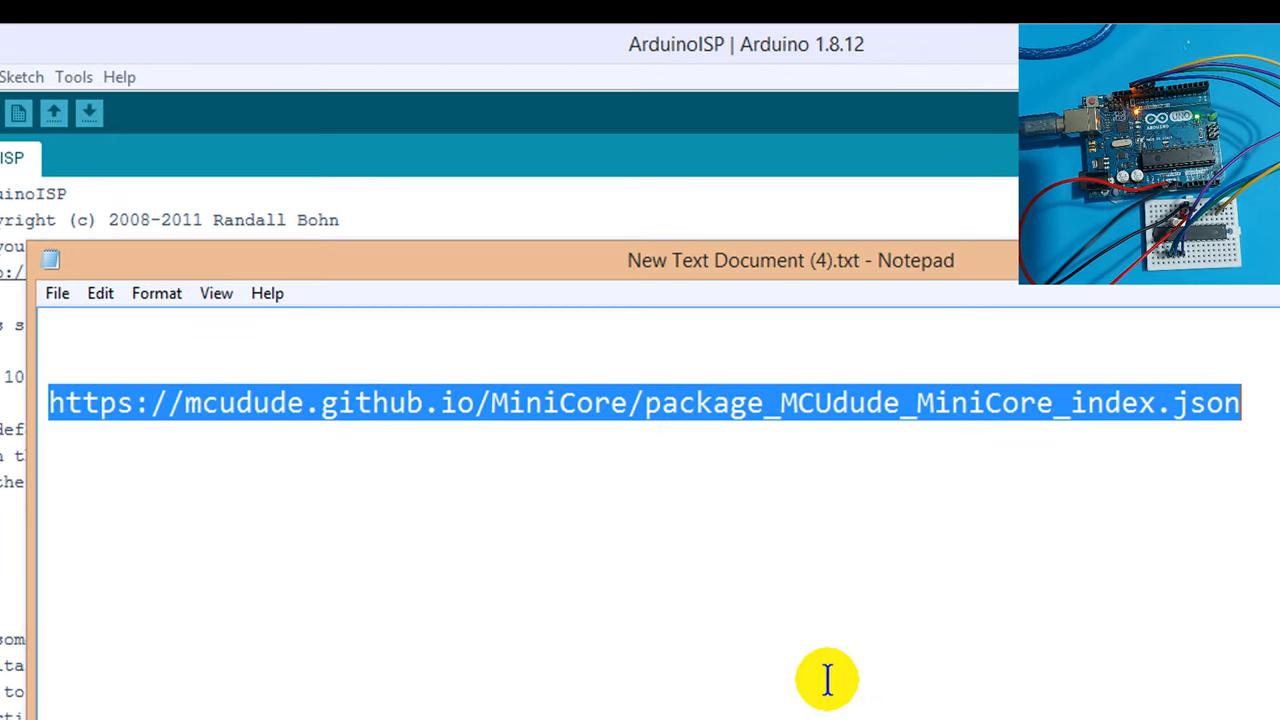
pyautogui.moveTo(1240, 412)
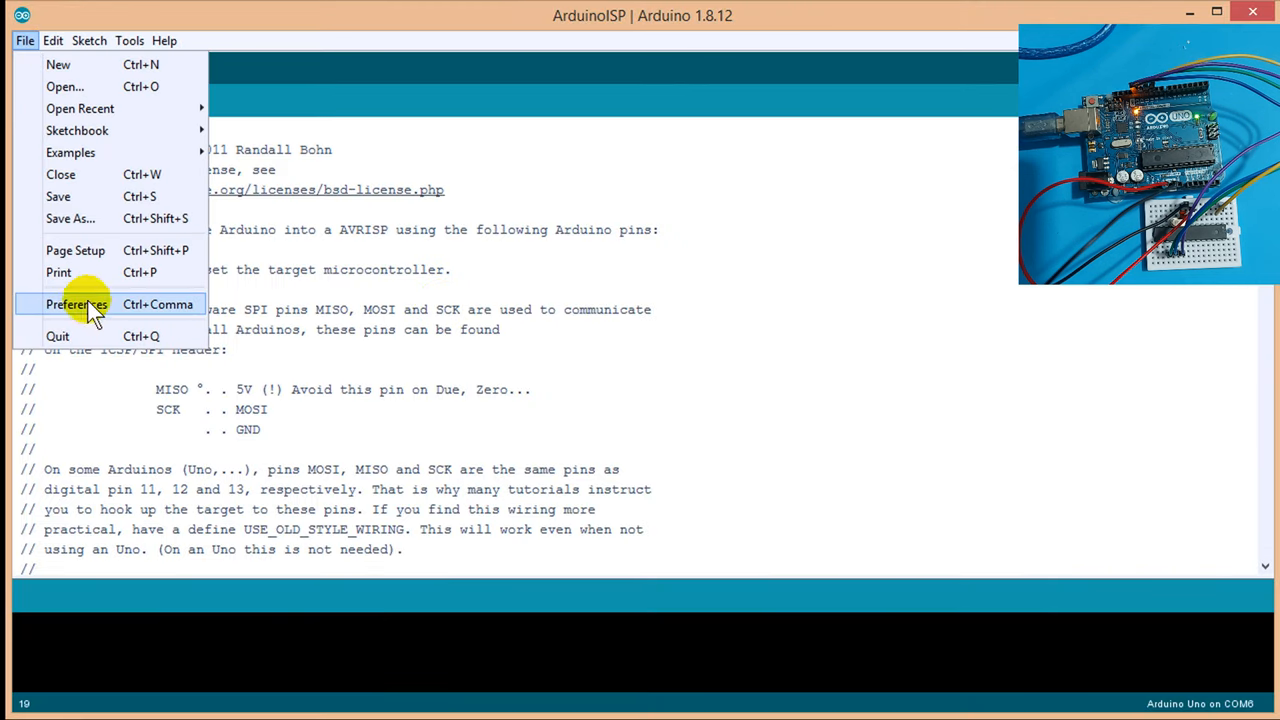
pyautogui.click(76, 304)
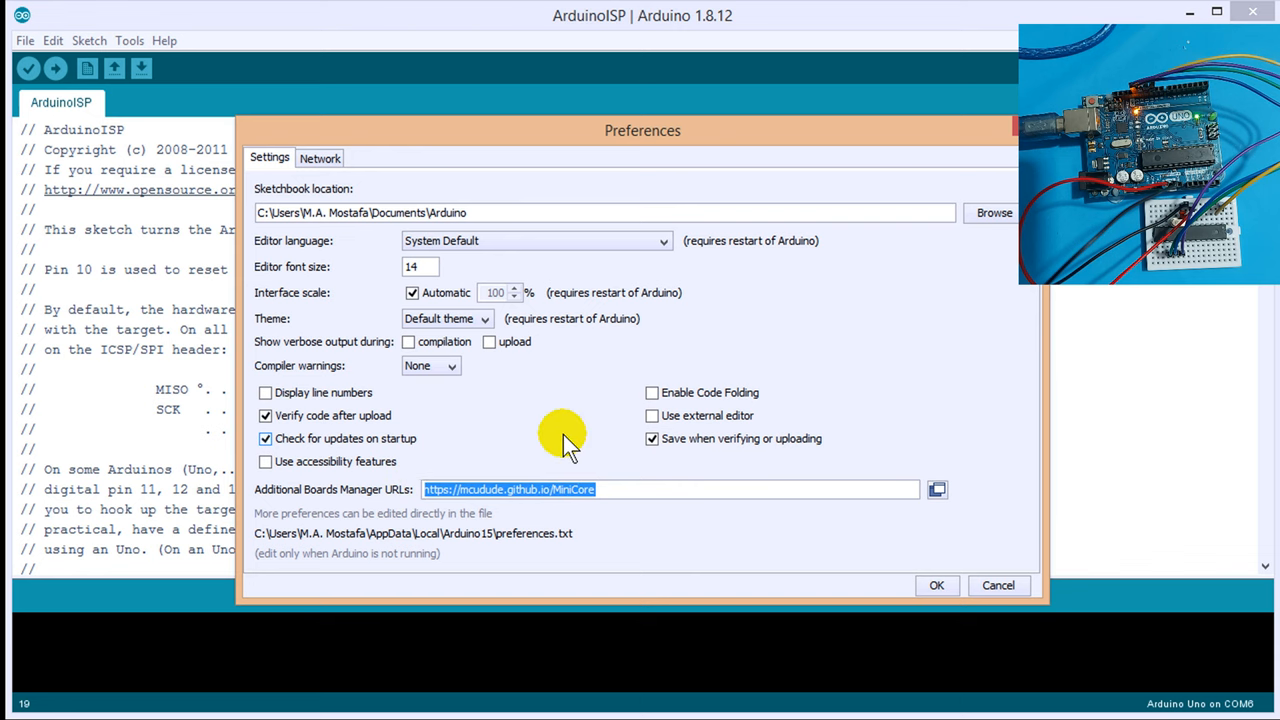
pyautogui.click(936, 584)
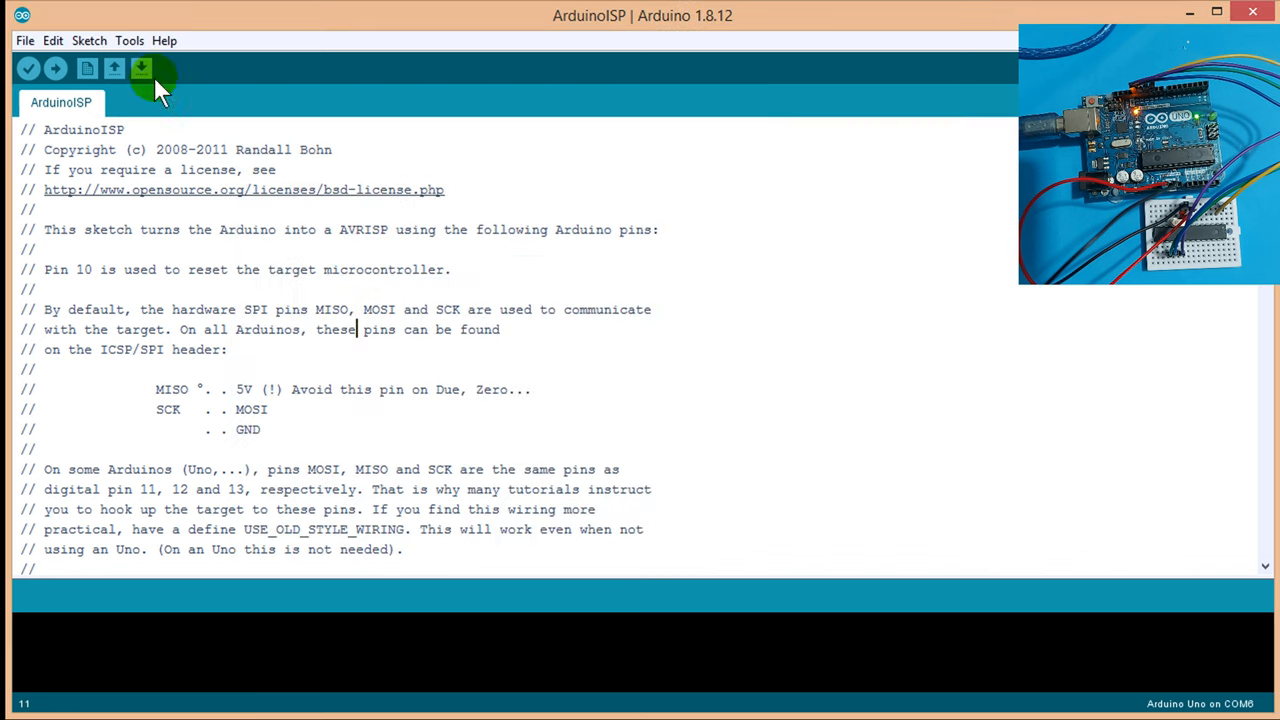
# Step: Install the MiniCore board package (version 2.1.2) from Boards Manager, searching 'Minicore'
pyautogui.click(128, 40)
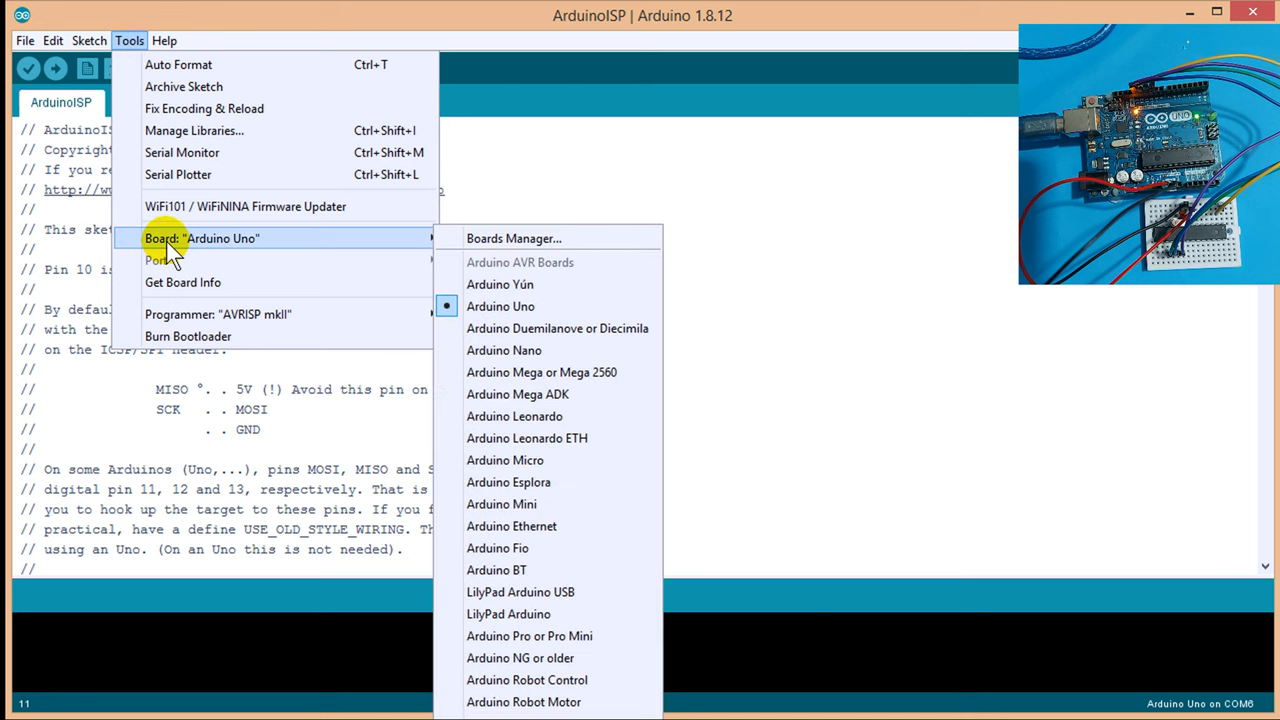
pyautogui.click(512, 238)
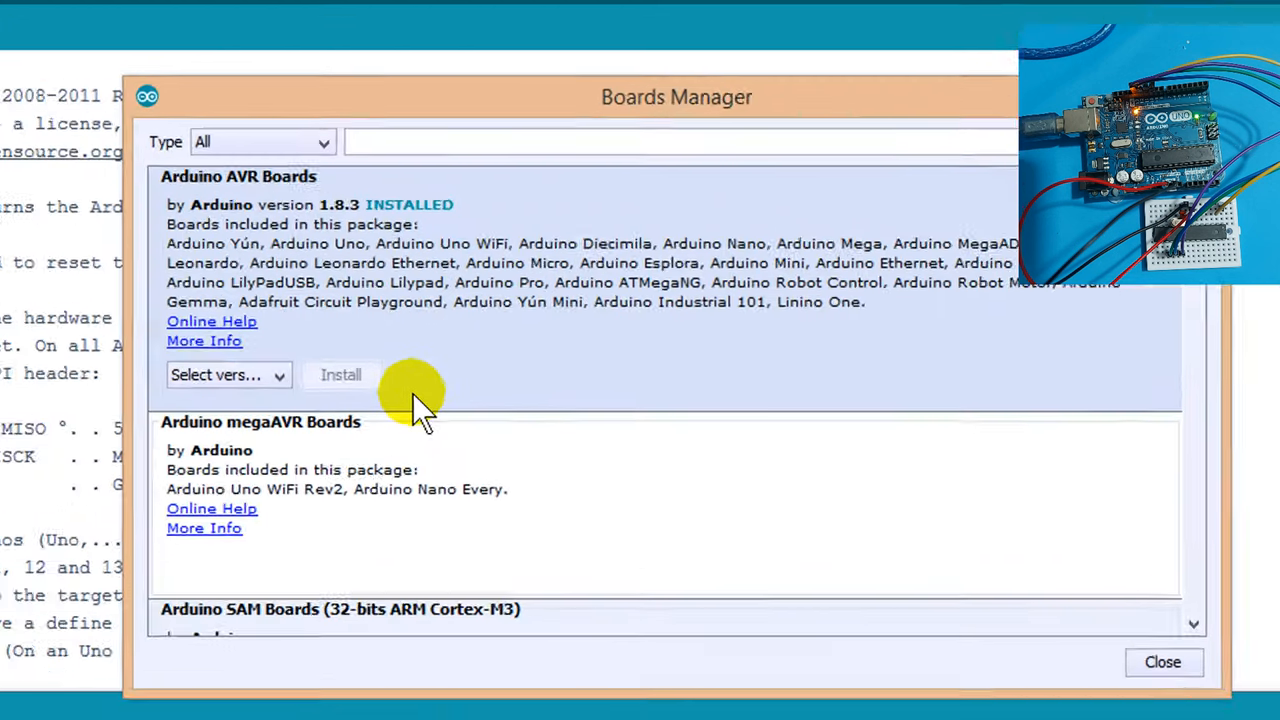
pyautogui.write('Minicore')
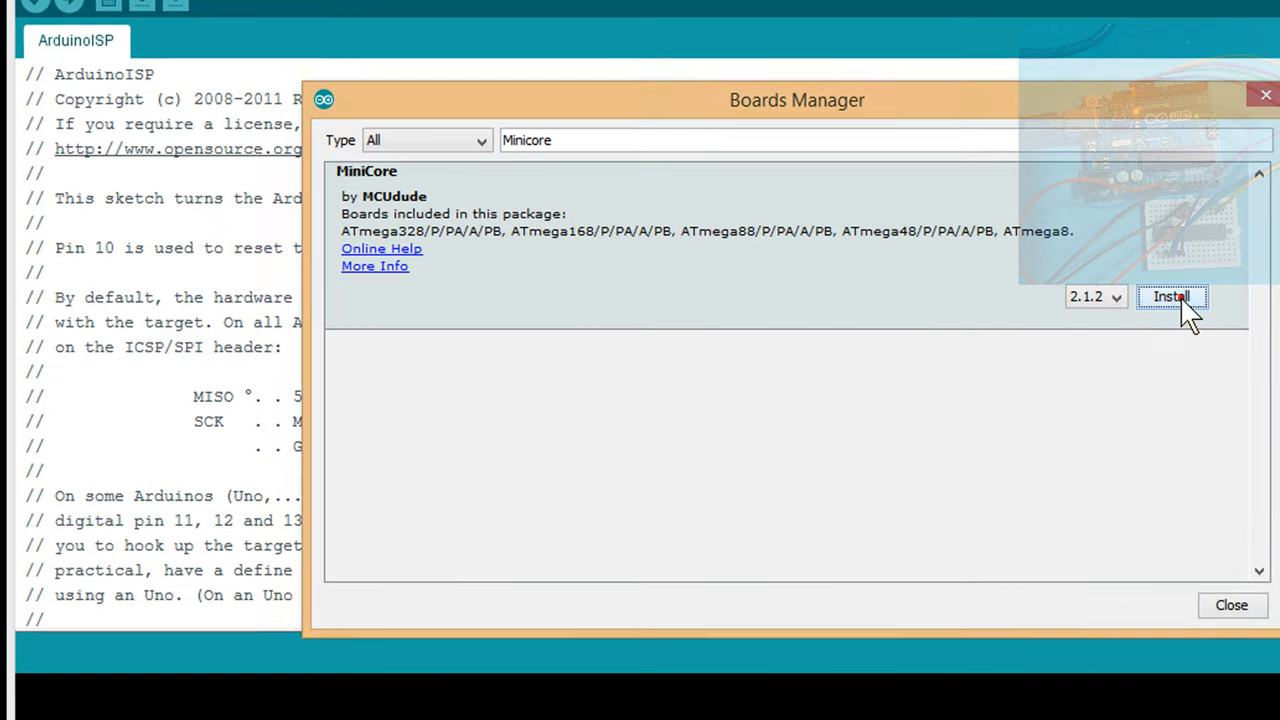
pyautogui.click(1172, 296)
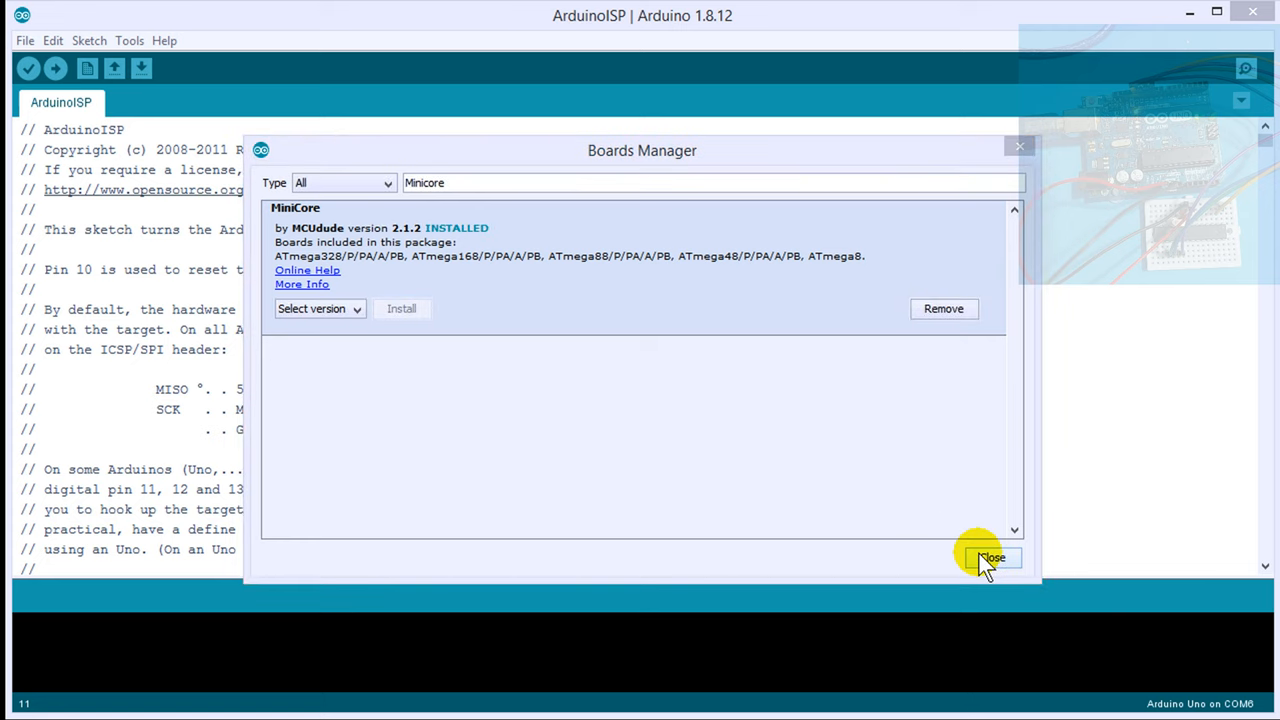
pyautogui.click(992, 556)
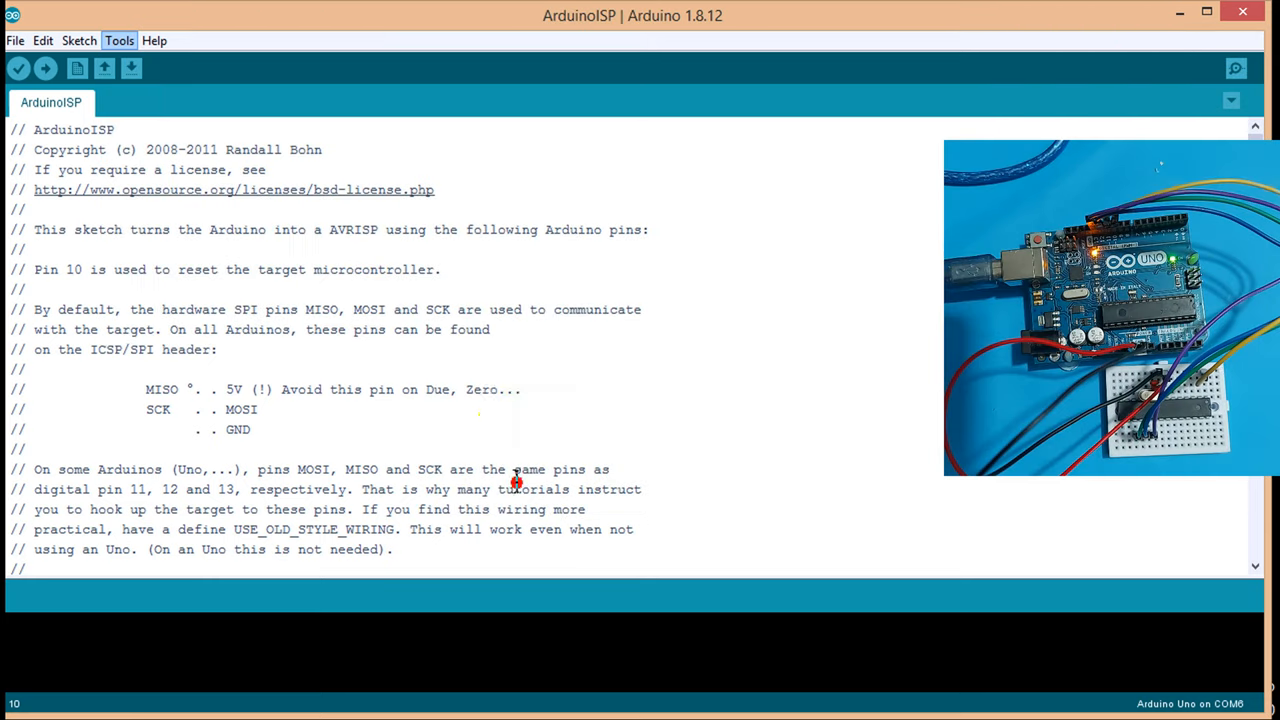
# Step: Target ATmega8 with external 16 MHz clock, LTO enabled and Arduino as ISP programmer
pyautogui.click(120, 40)
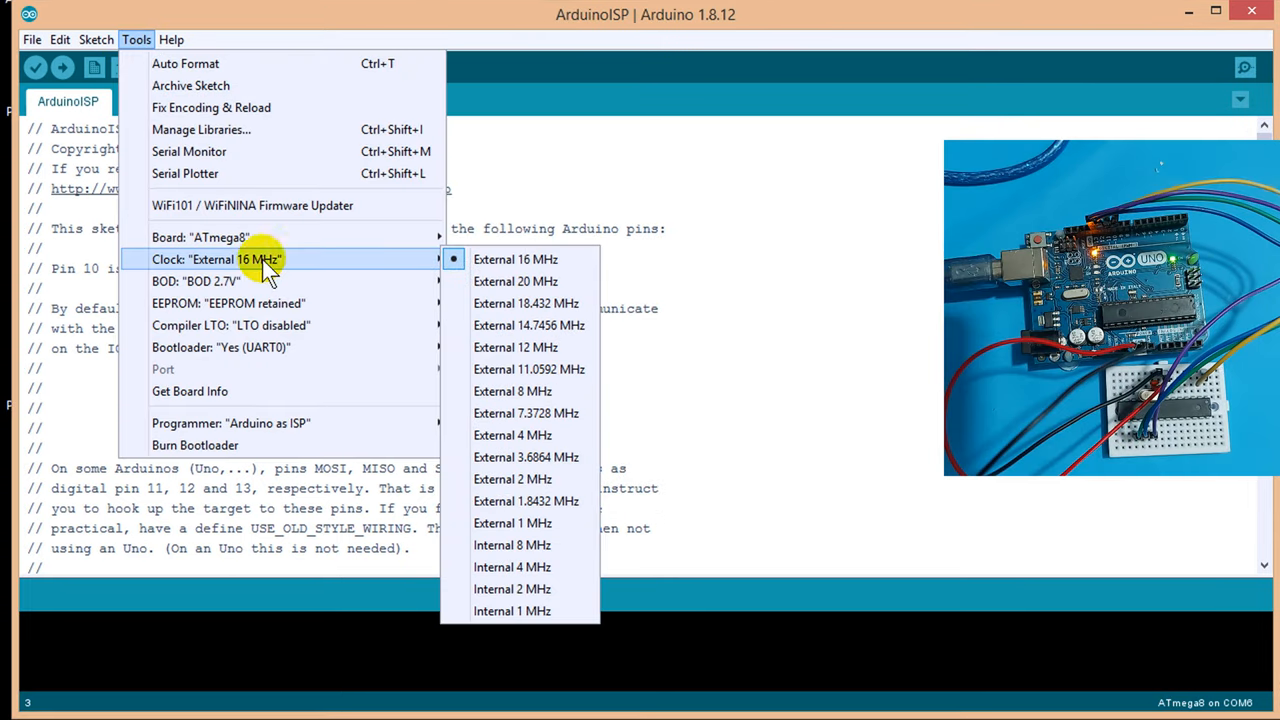
pyautogui.moveTo(516, 260)
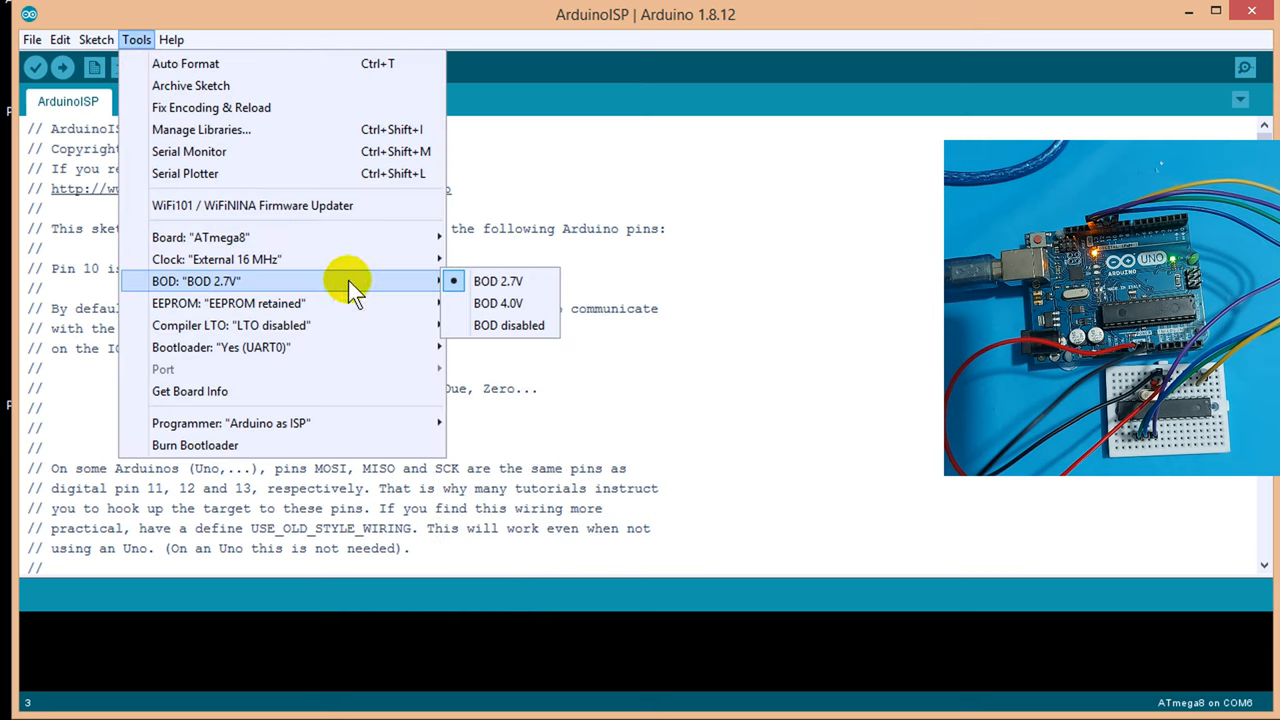
pyautogui.moveTo(524, 300)
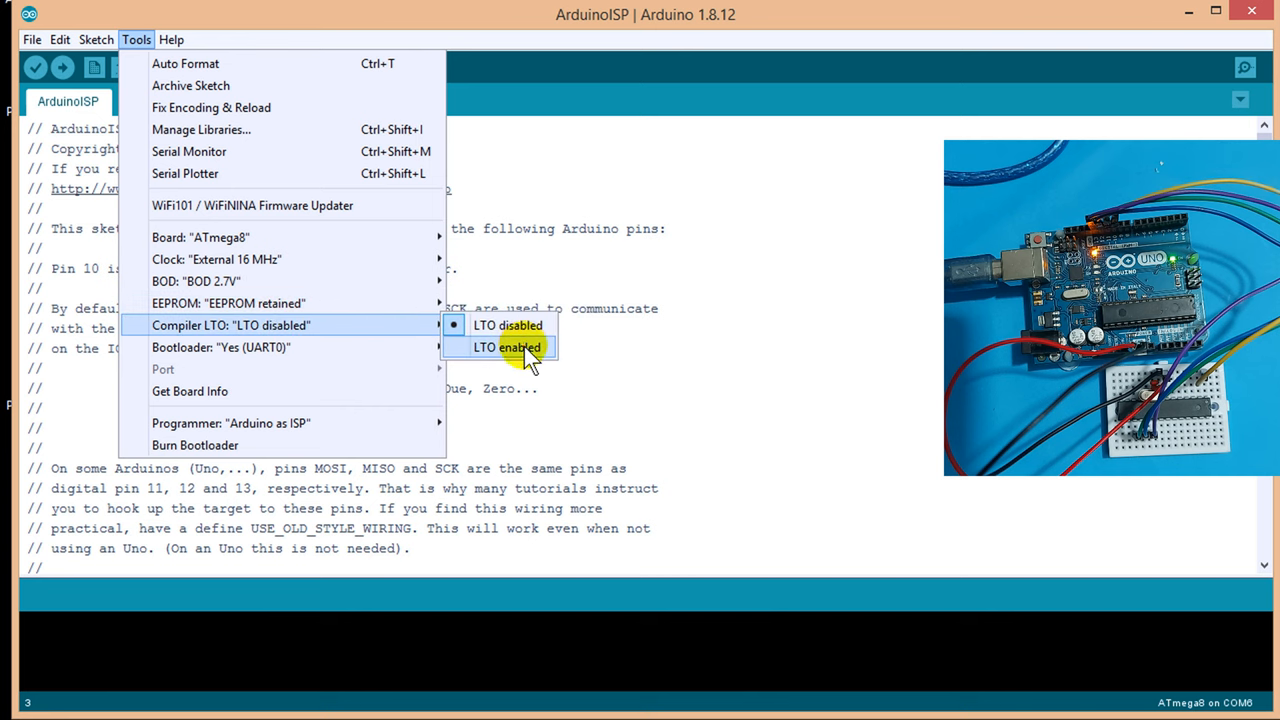
pyautogui.click(508, 348)
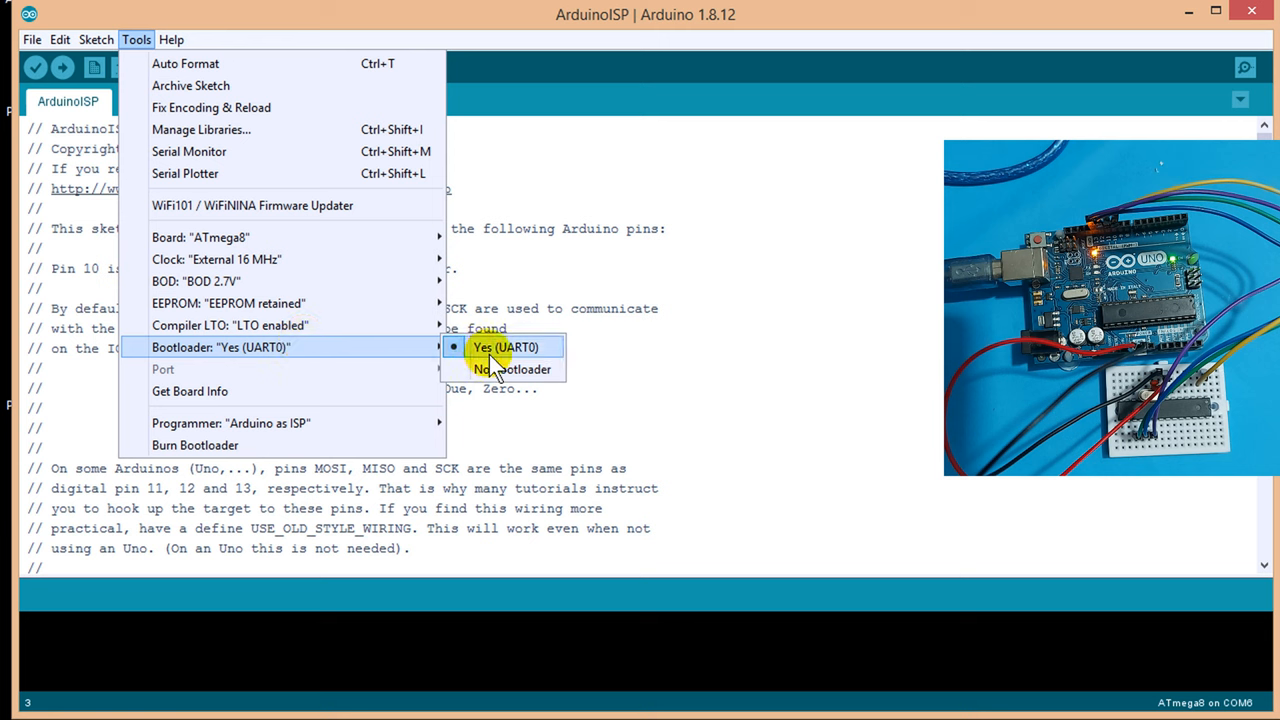
pyautogui.click(230, 424)
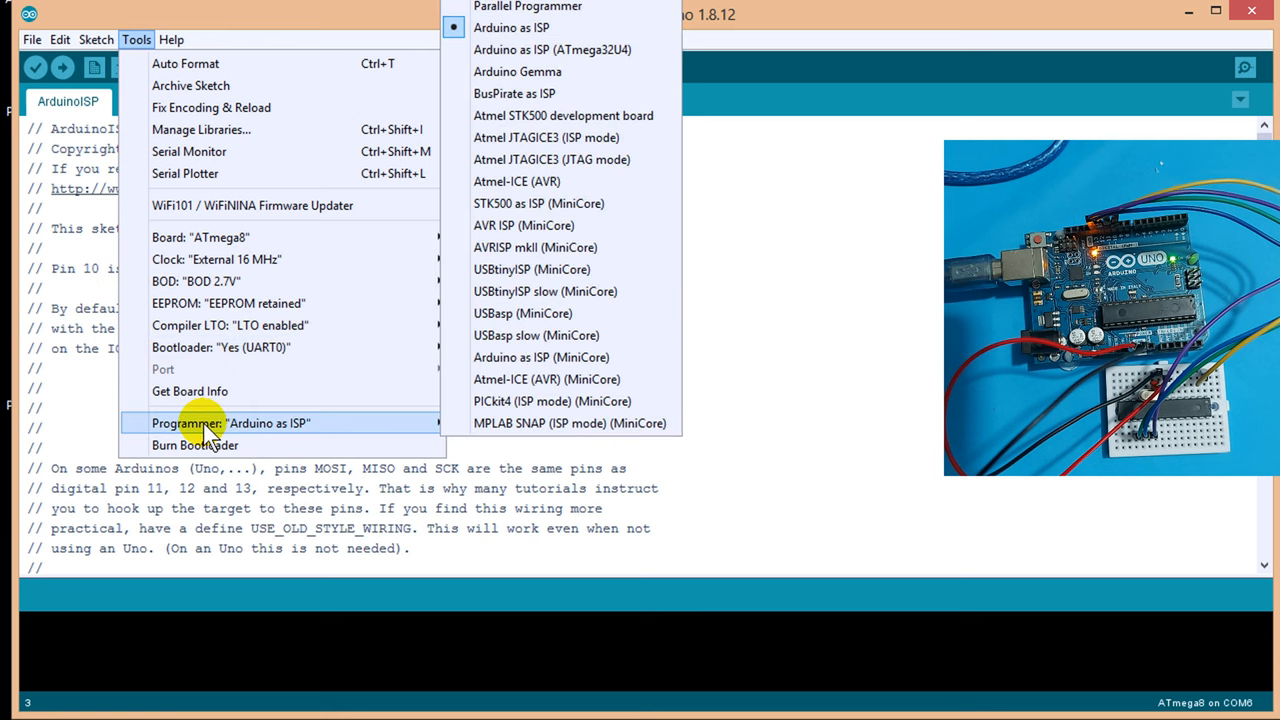
pyautogui.moveTo(524, 28)
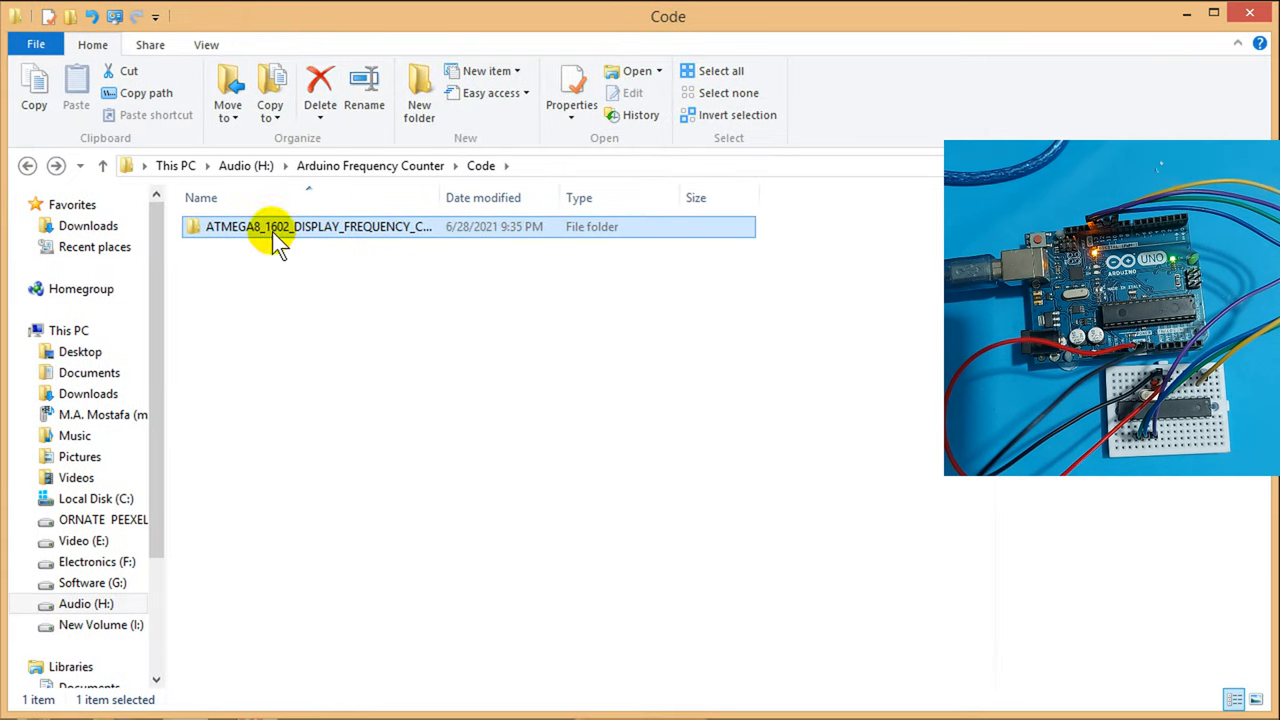
# Step: Load the ATMEGA8_1602_DISPLAY_FREQUENCY_COUNTER.ino sketch from its folder
pyautogui.doubleClick(318, 226)
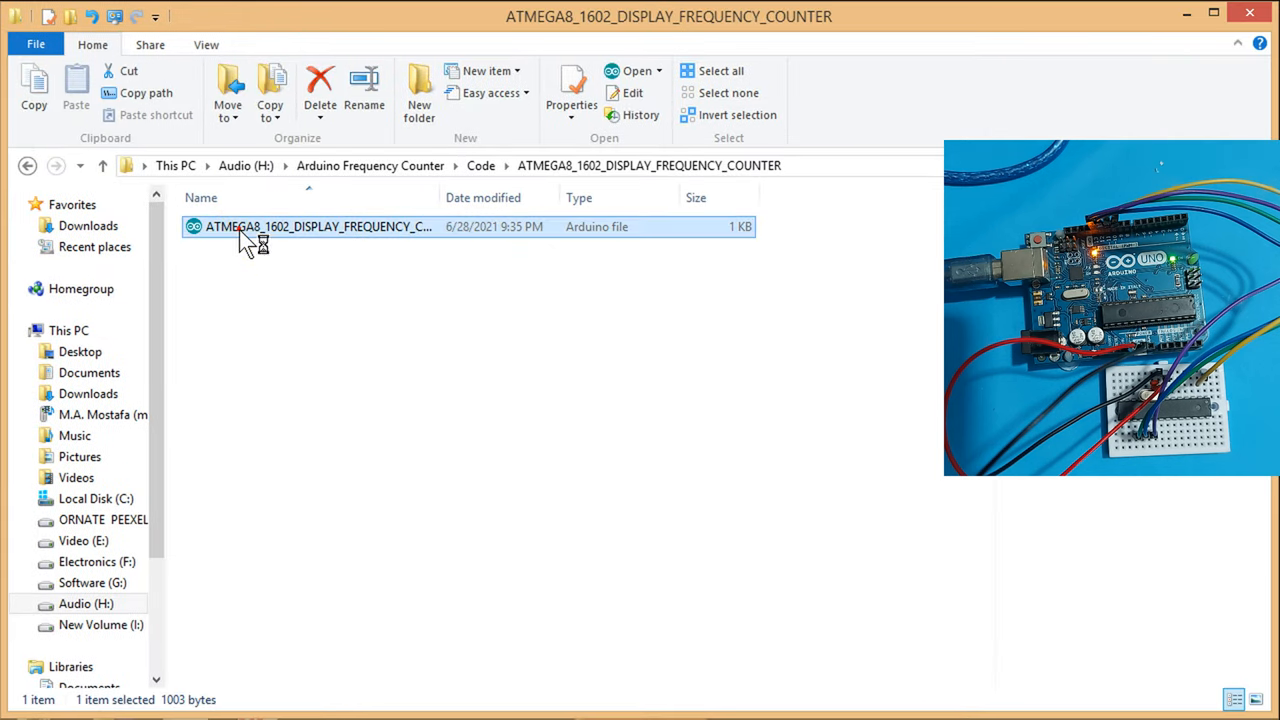
pyautogui.doubleClick(318, 226)
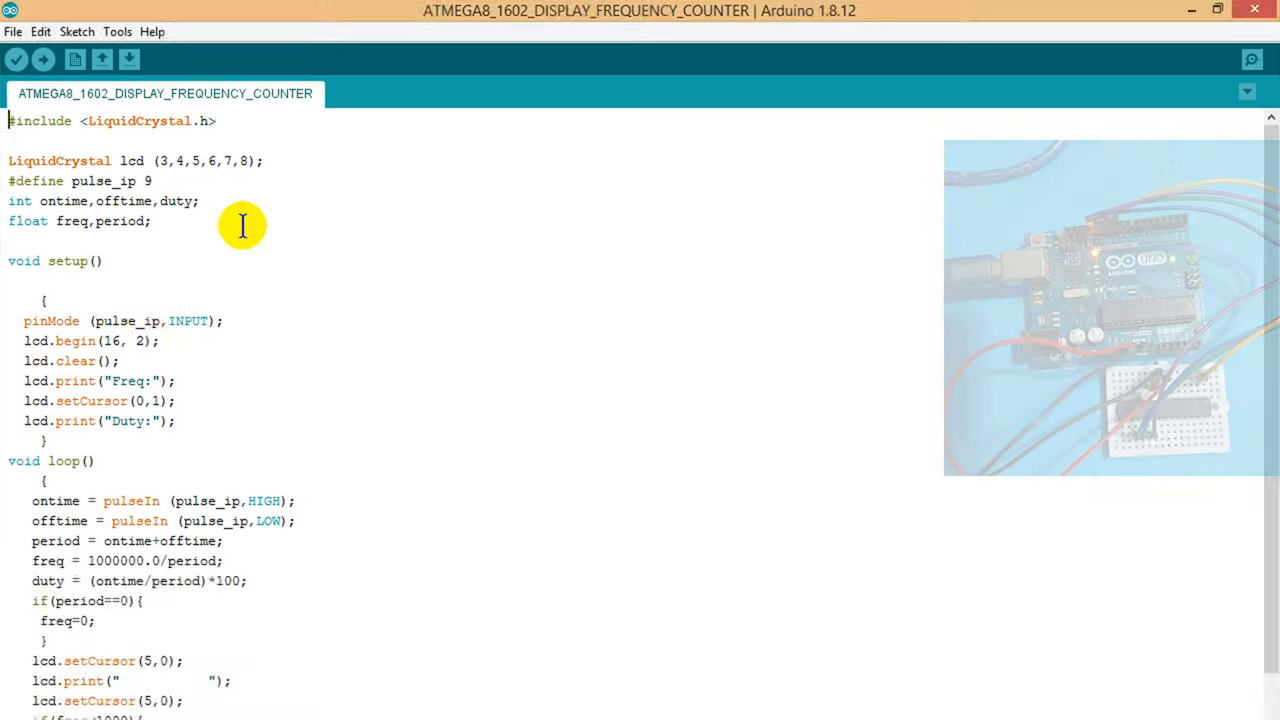
# Step: Compile the frequency-counter sketch (4524 bytes) and upload it to the ATmega8 using the programmer
pyautogui.click(16, 68)
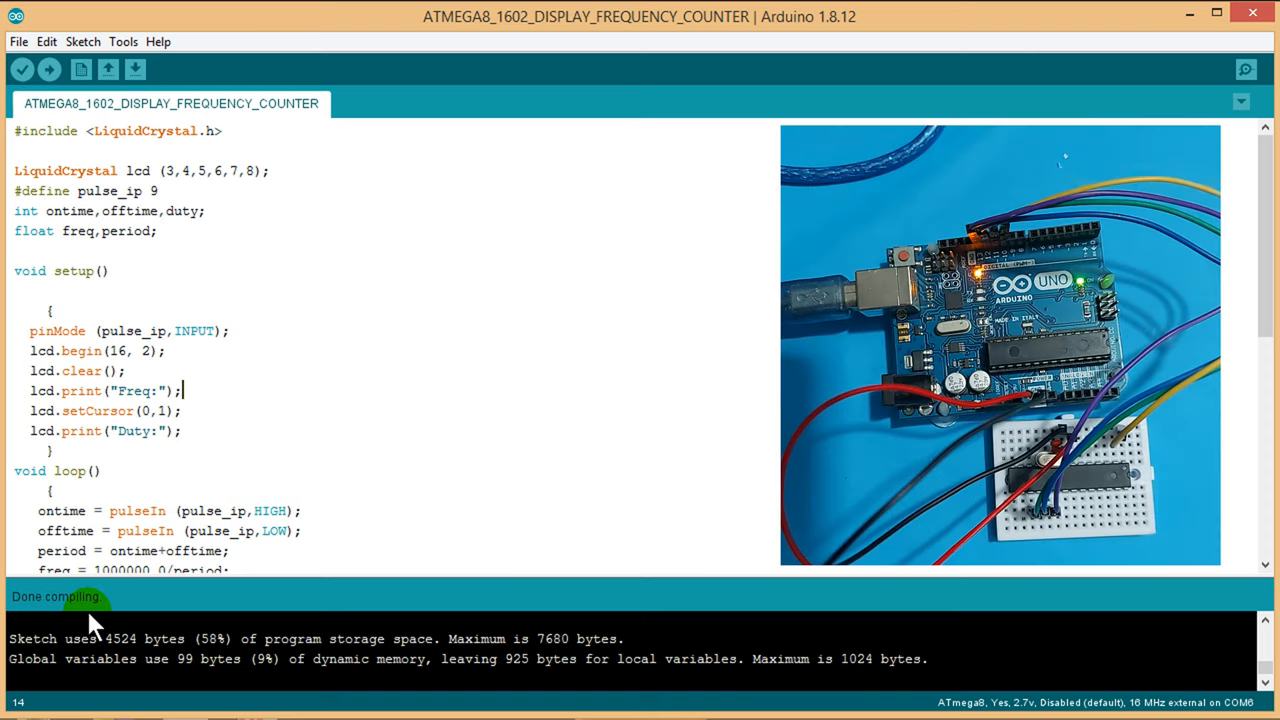
pyautogui.click(82, 40)
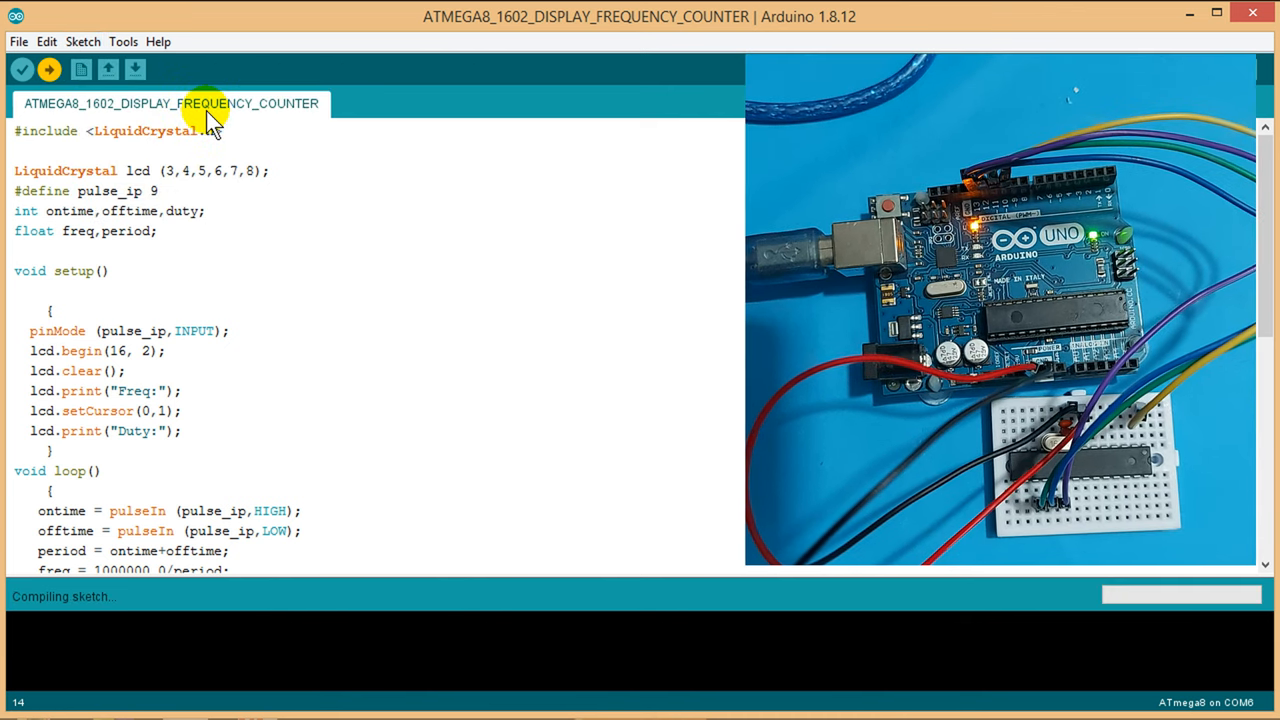
pyautogui.click(48, 68)
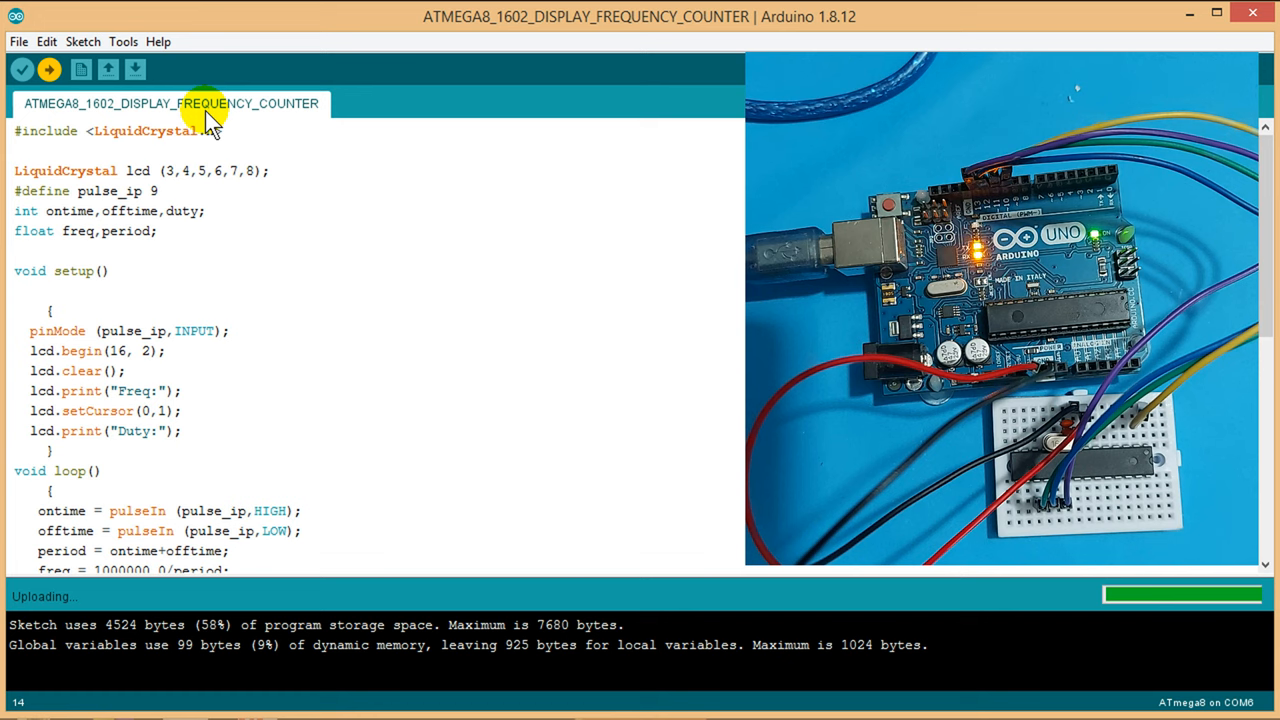
pyautogui.click(180, 390)
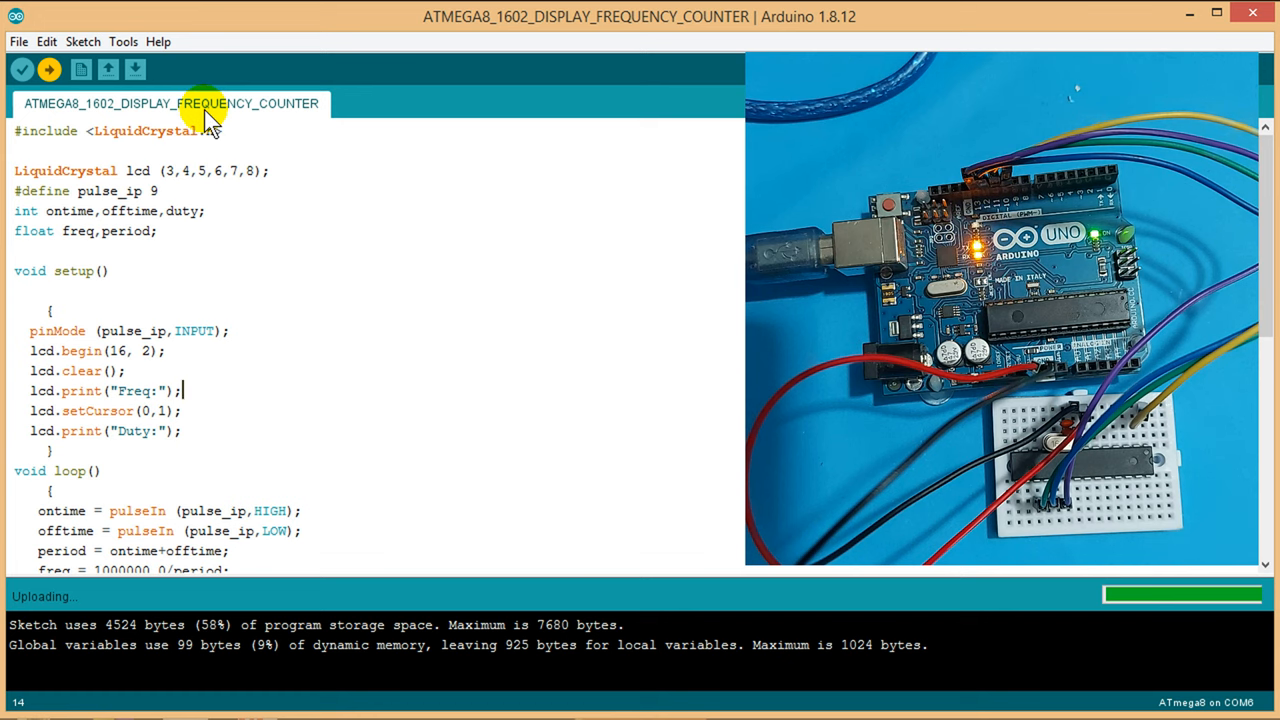